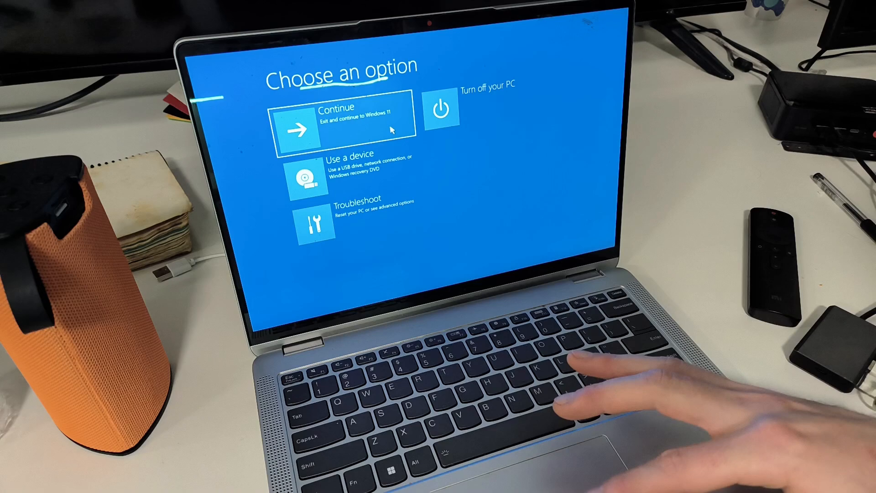
- Go from Choose an option into Troubleshoot to reach the Advanced options list
{"action": "left_click", "coordinate": [341, 127]}
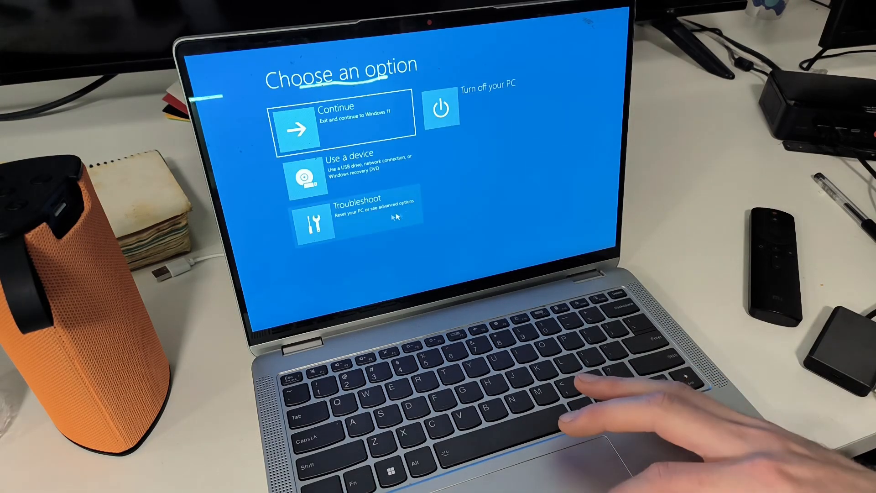
{"action": "left_click", "coordinate": [356, 218]}
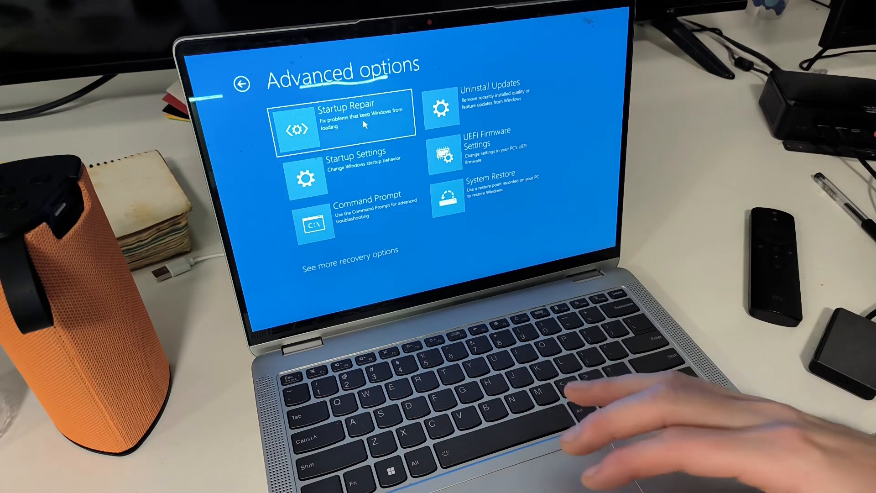
- Run Startup Repair, and after it fails return to Advanced options and choose Uninstall Updates
{"action": "left_click", "coordinate": [343, 118]}
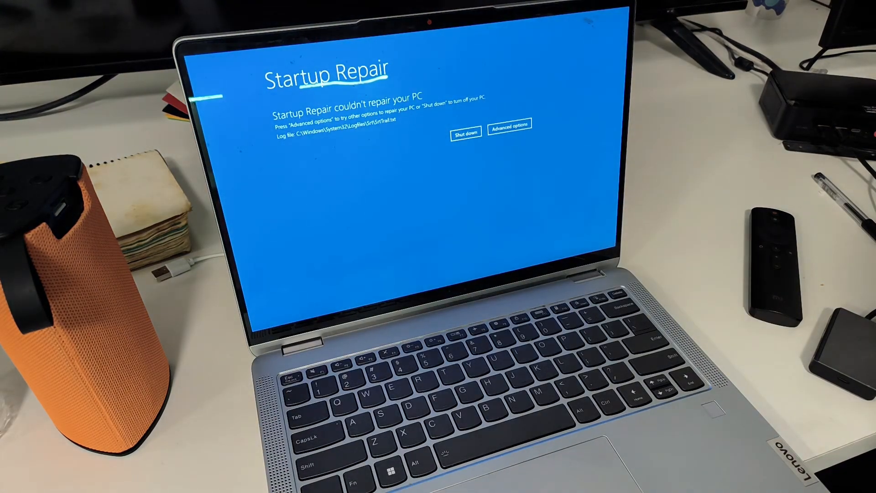
{"action": "left_click", "coordinate": [509, 125]}
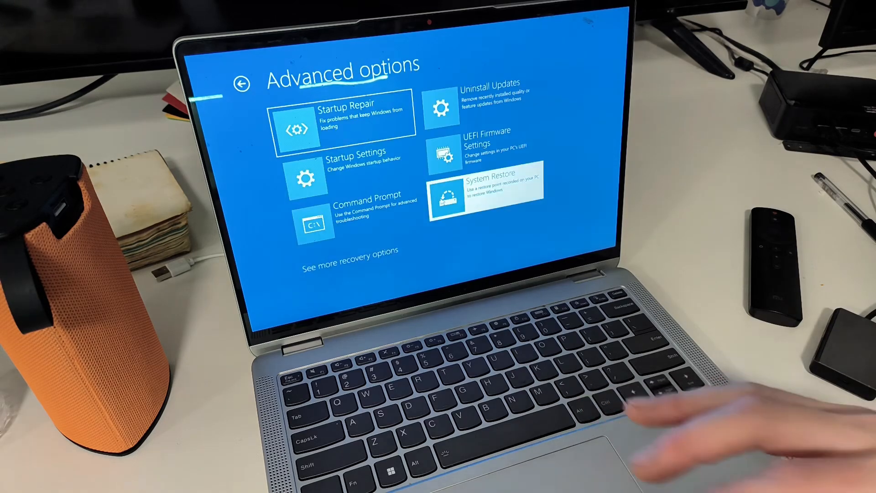
{"action": "left_click", "coordinate": [484, 188]}
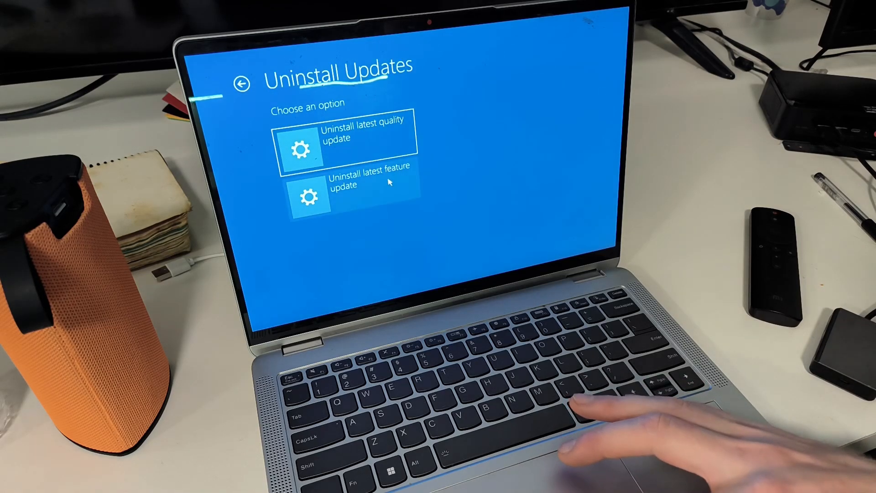
- Uninstall the latest feature update, ending at the 'Windows didn't load correctly' Recovery screen
{"action": "left_click", "coordinate": [347, 191]}
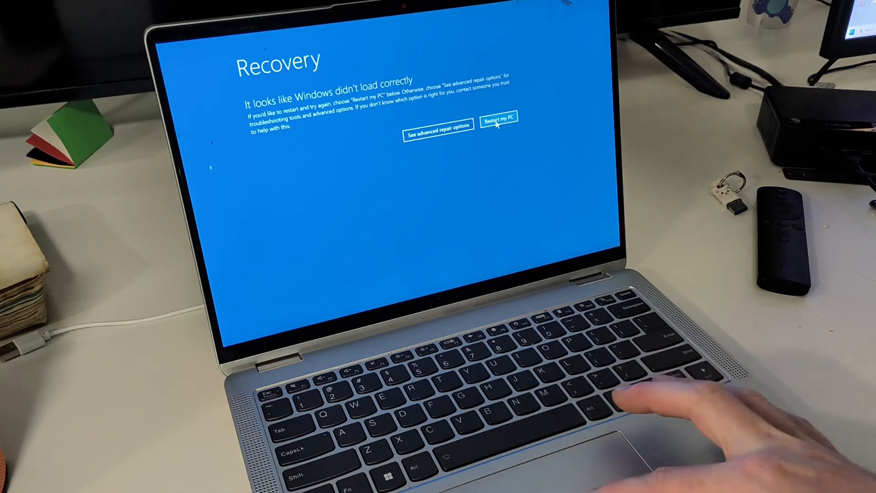
- Restart my PC from the Recovery screen so the laptop boots into Windows
{"action": "left_click", "coordinate": [498, 121]}
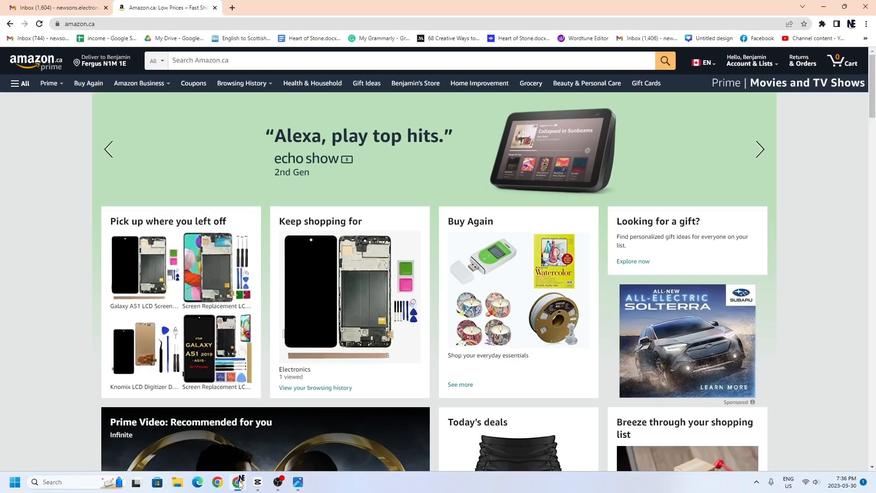
- Search Amazon.ca for the author name 'benjamin' to list his paperback books
{"action": "left_click", "coordinate": [392, 60]}
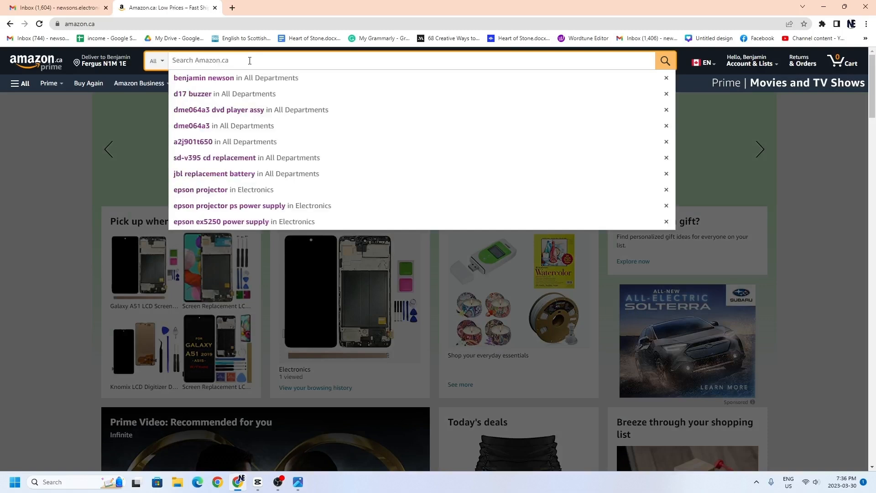
{"action": "type", "text": "benjamin newson"}
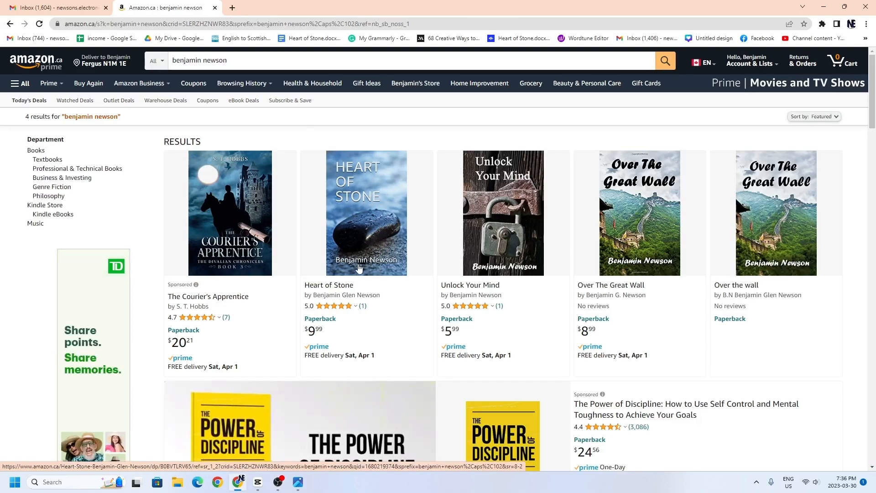
{"action": "mouse_move", "coordinate": [329, 285]}
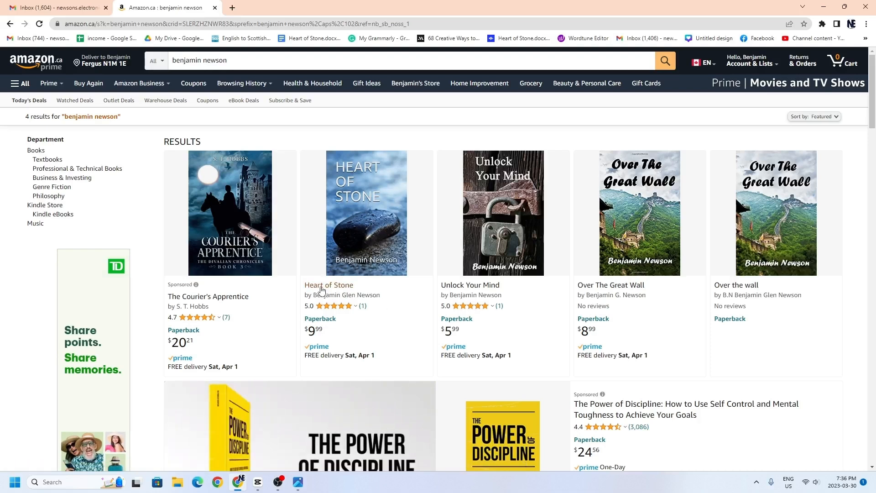
{"action": "mouse_move", "coordinate": [366, 235]}
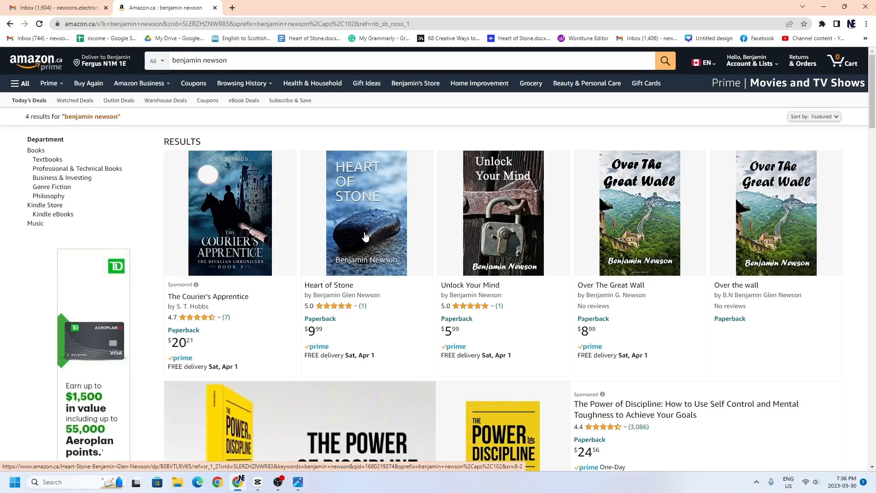
{"action": "mouse_move", "coordinate": [506, 231]}
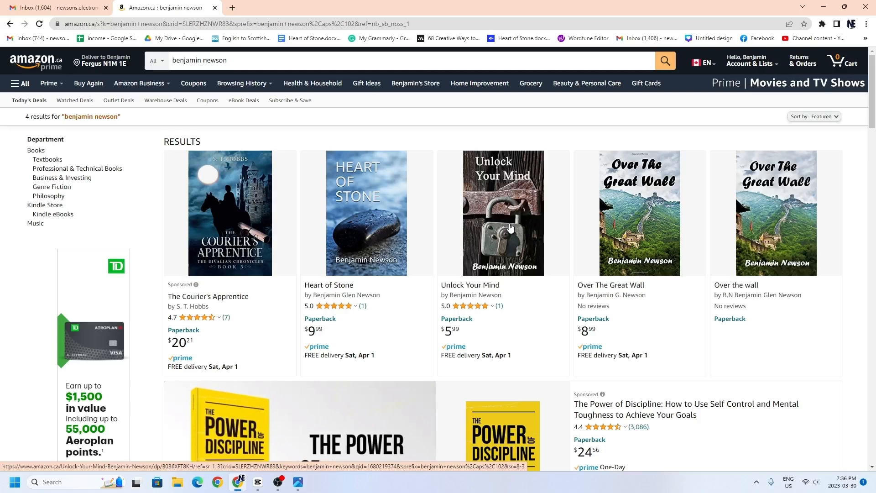
{"action": "mouse_move", "coordinate": [639, 212]}
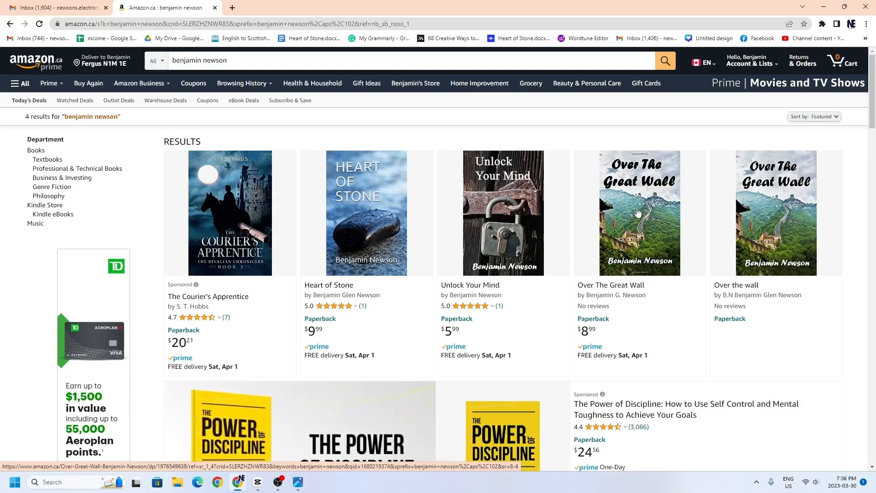
{"action": "mouse_move", "coordinate": [658, 215]}
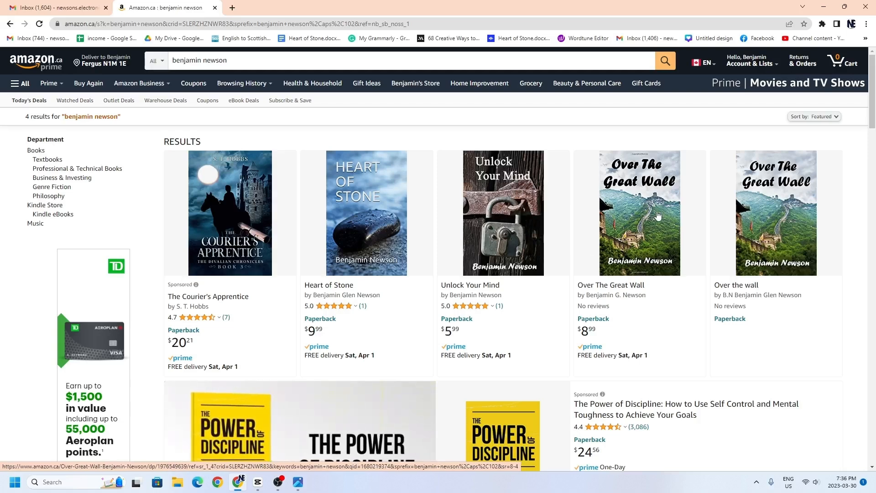
{"action": "mouse_move", "coordinate": [365, 225]}
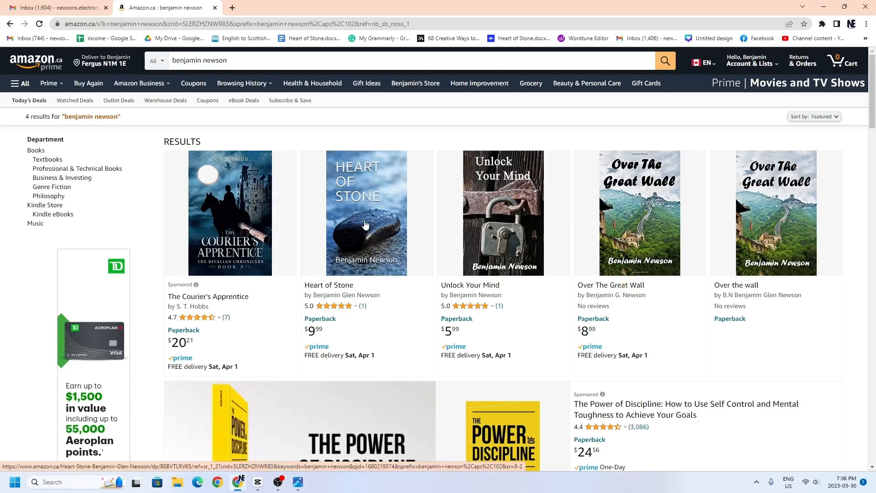
{"action": "mouse_move", "coordinate": [629, 225]}
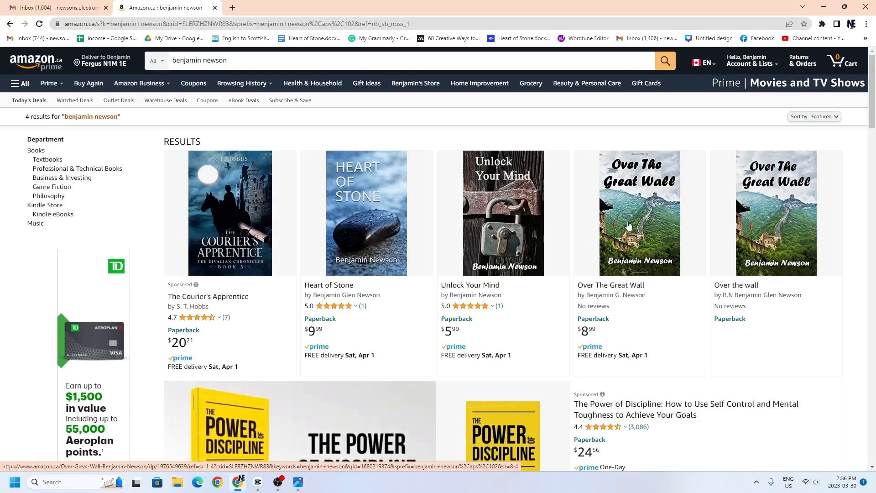